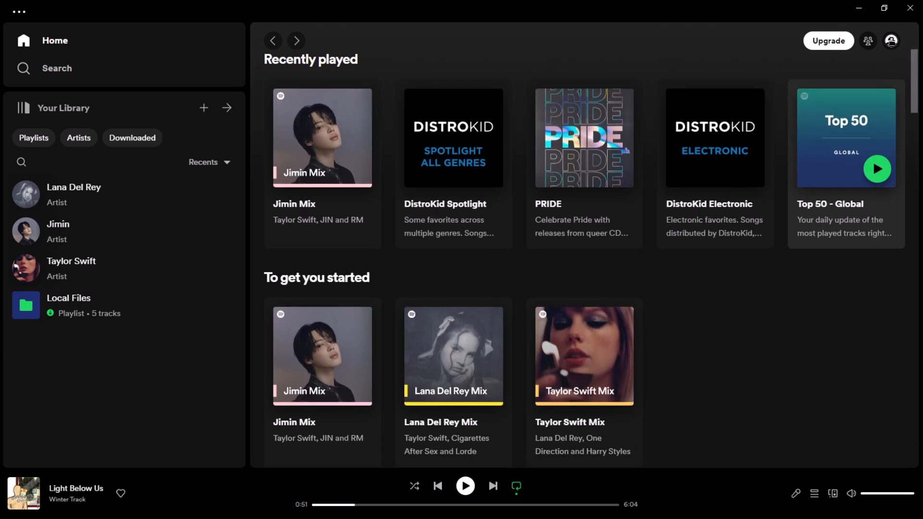
# - Return to the Spotify phone app's Home screen showing the recently played mixes
pyautogui.scroll(-3)
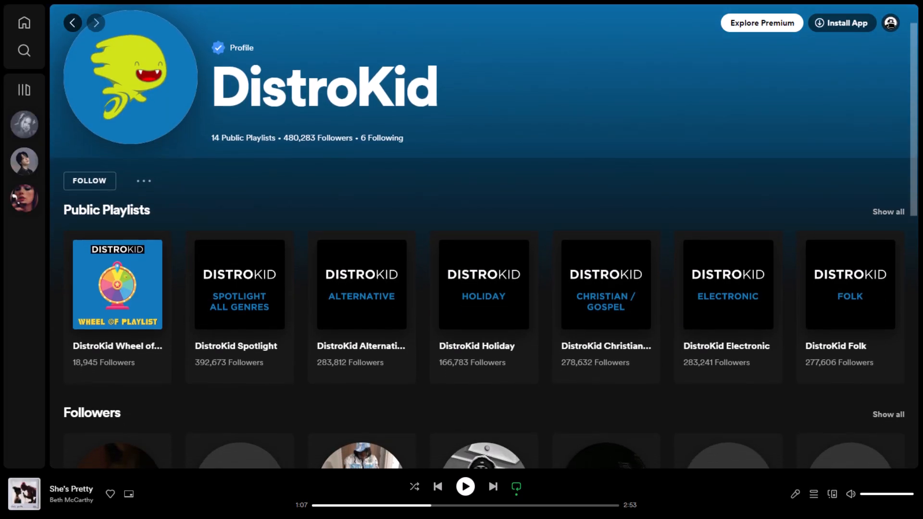
pyautogui.scroll(-3)
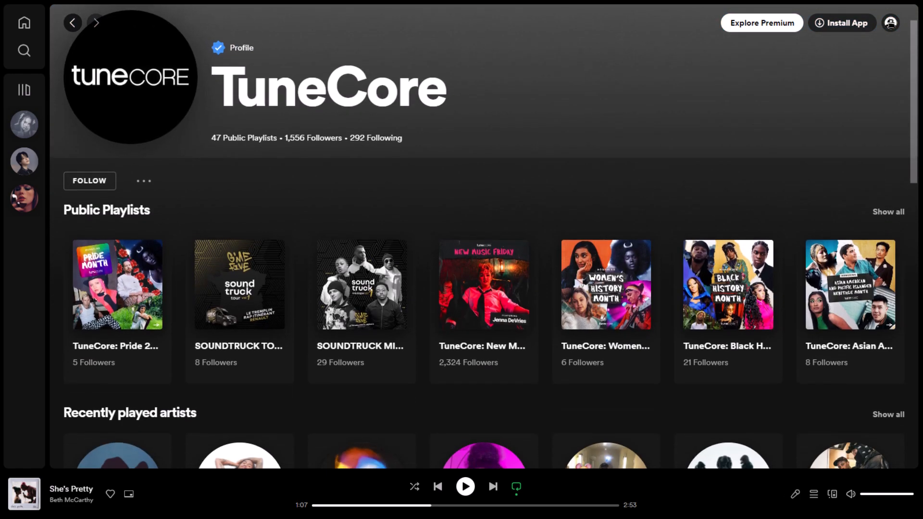
pyautogui.scroll(-3)
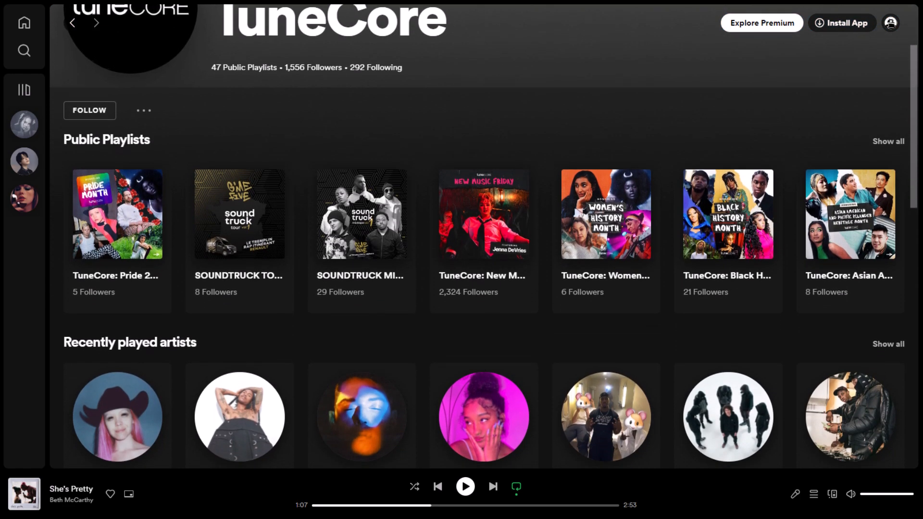
pyautogui.click(23, 23)
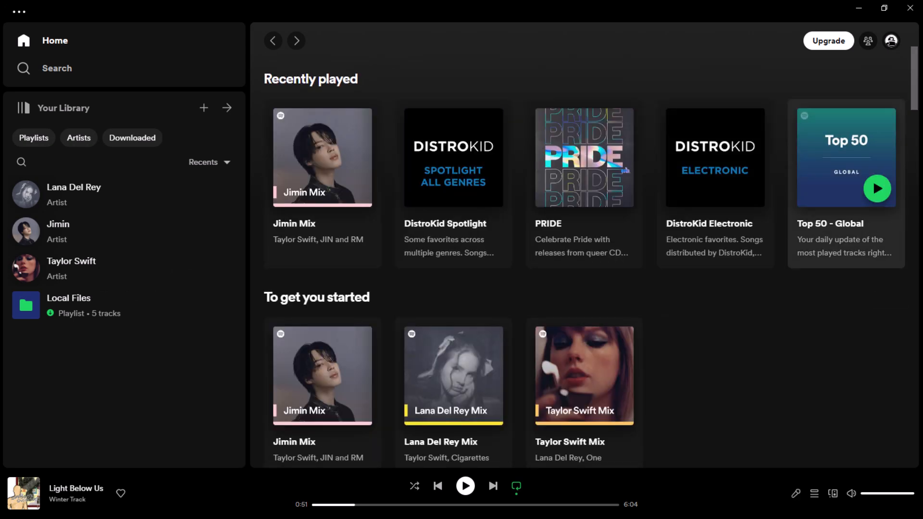
pyautogui.scroll(-3)
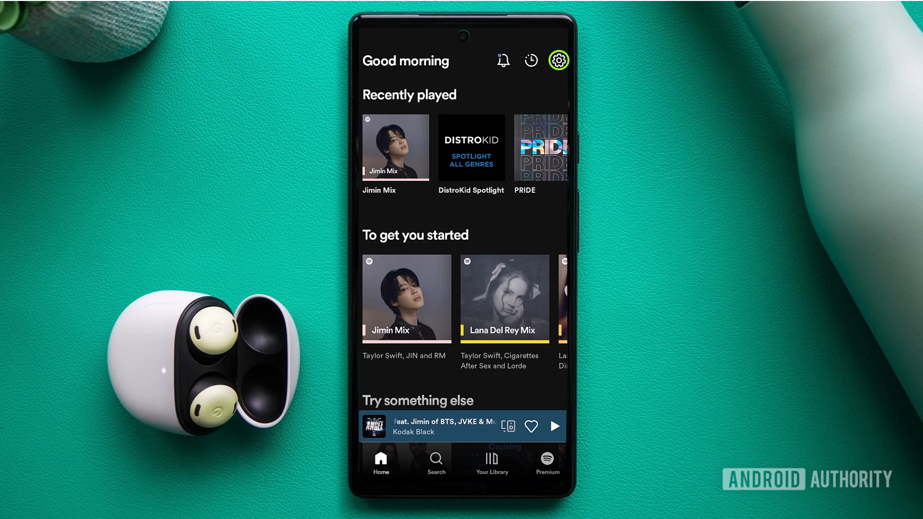
# - In the phone's Local Files settings, switch on 'Show audio files from this device' and go back home
pyautogui.click(557, 60)
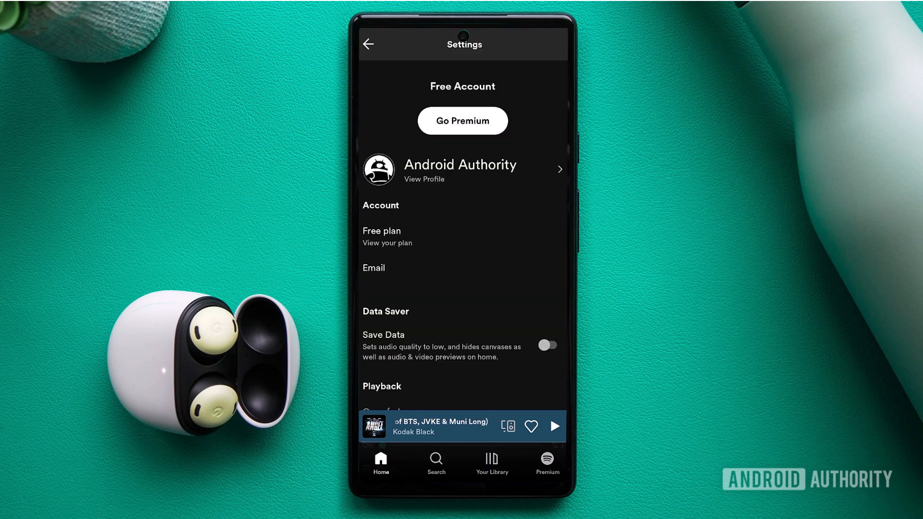
pyautogui.scroll(-3)
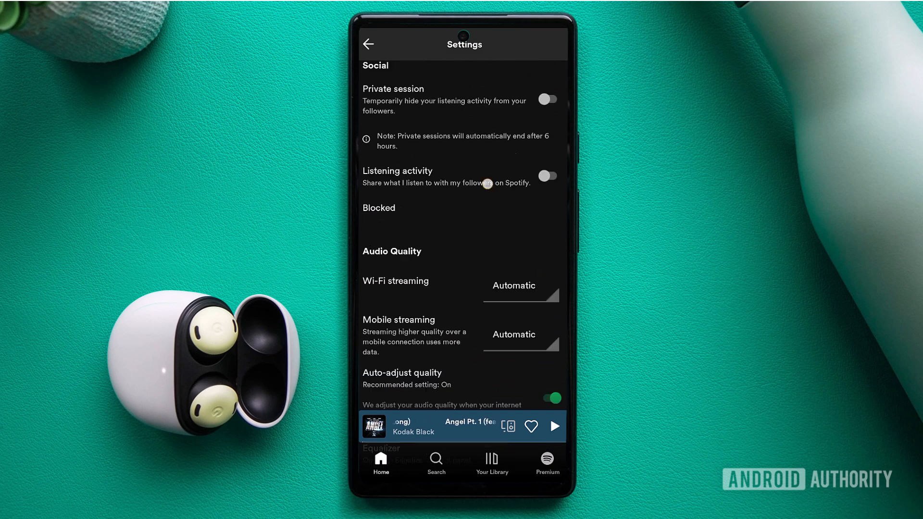
pyautogui.scroll(-3)
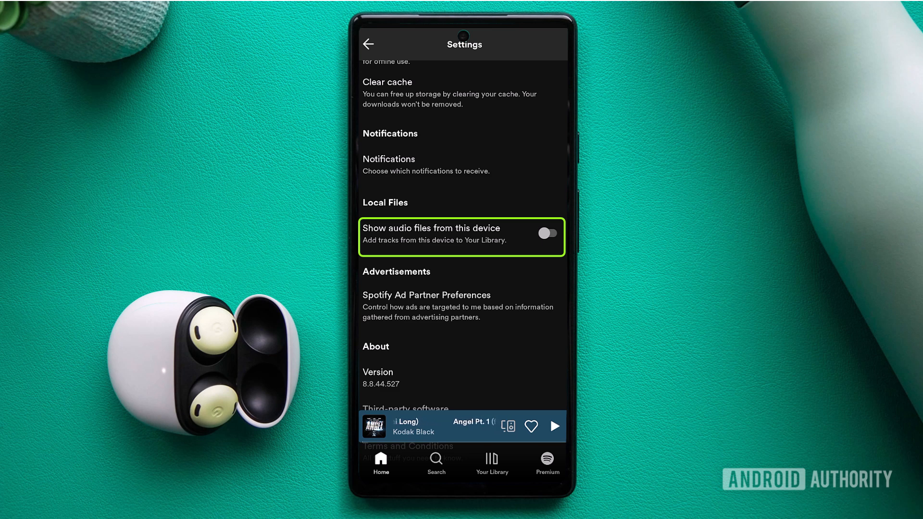
pyautogui.click(547, 232)
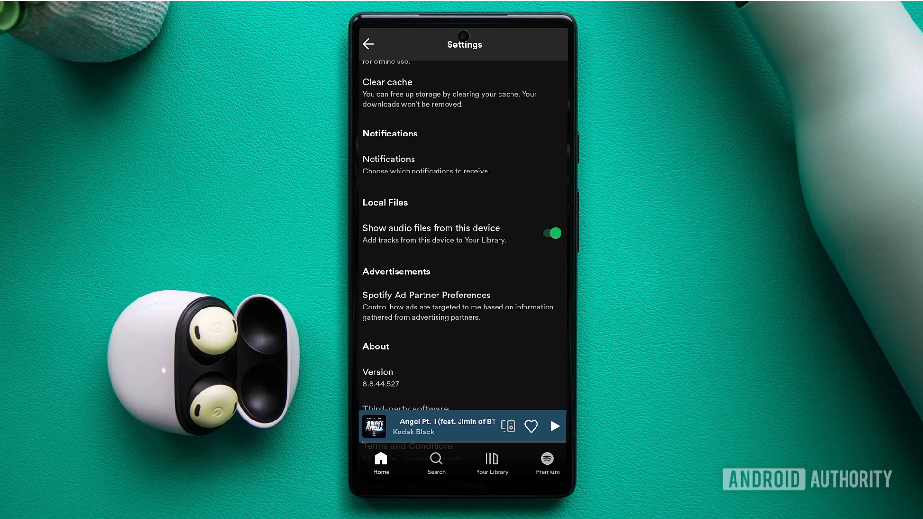
pyautogui.click(380, 462)
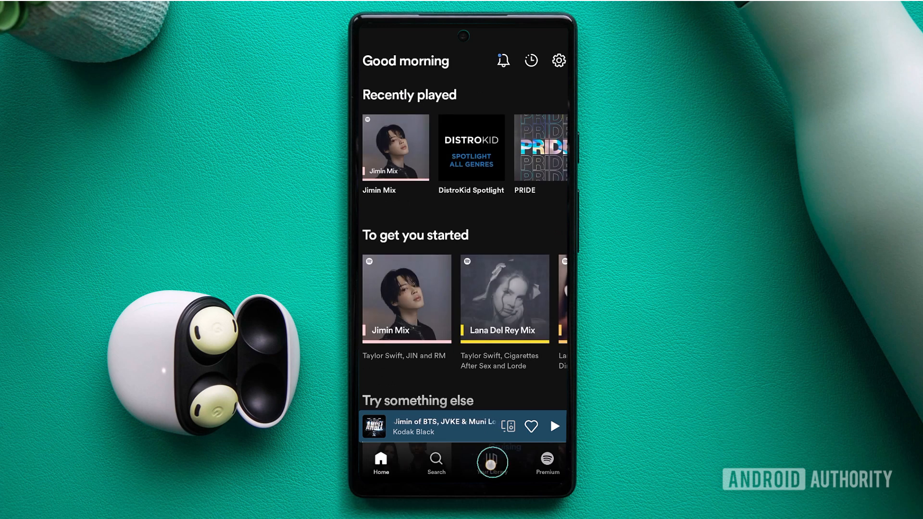
# - From open.spotify.com, download and launch the Spotify desktop app to its home page
pyautogui.click(492, 462)
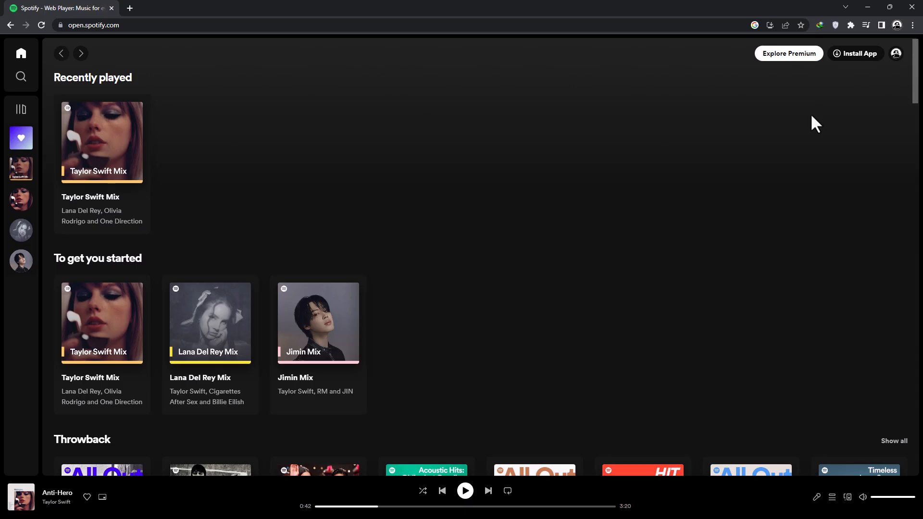
pyautogui.click(855, 53)
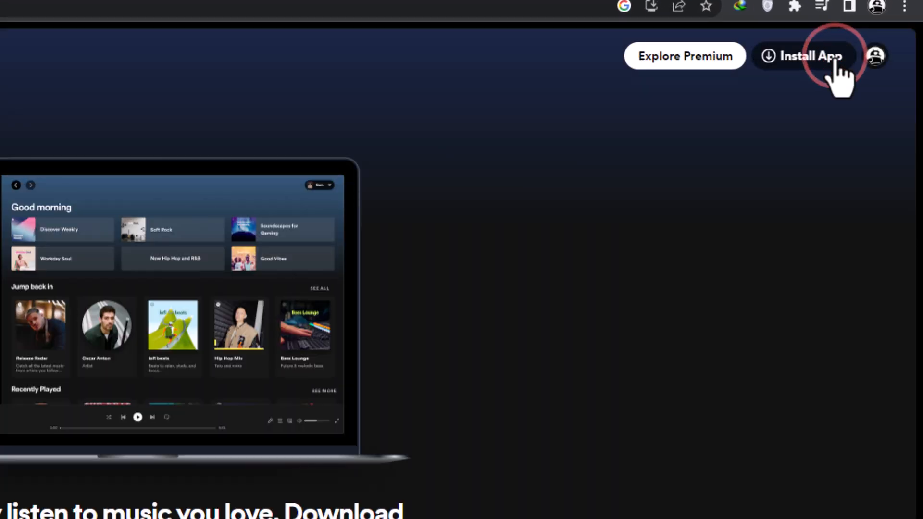
pyautogui.click(804, 55)
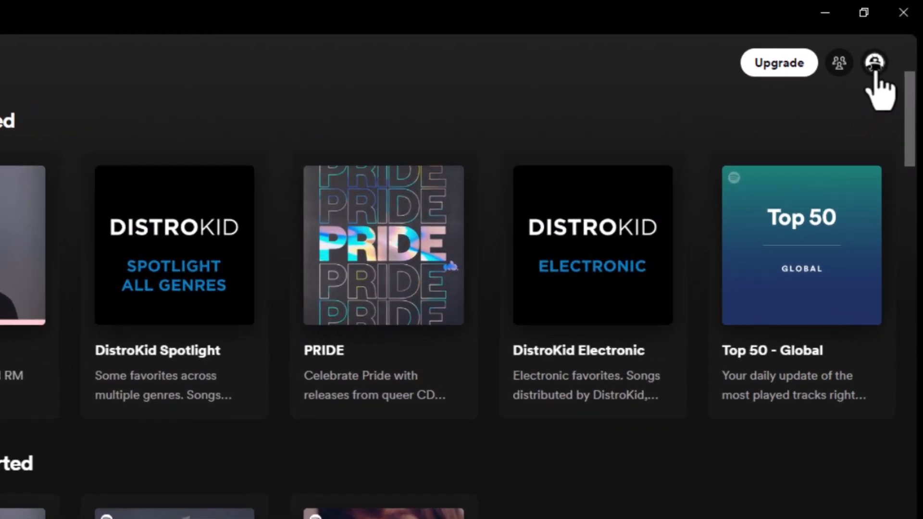
# - In desktop Settings under Library, switch on Show Local Files to reveal the song sources list
pyautogui.click(874, 62)
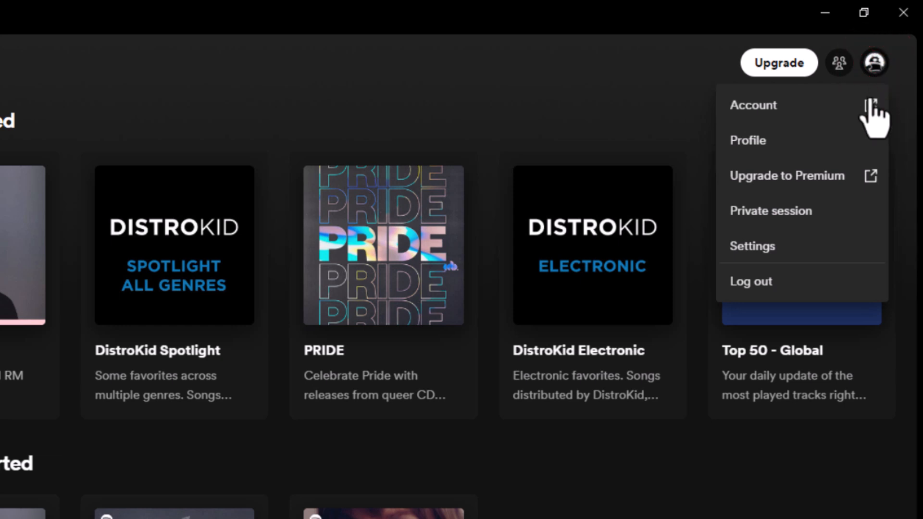
pyautogui.click(752, 246)
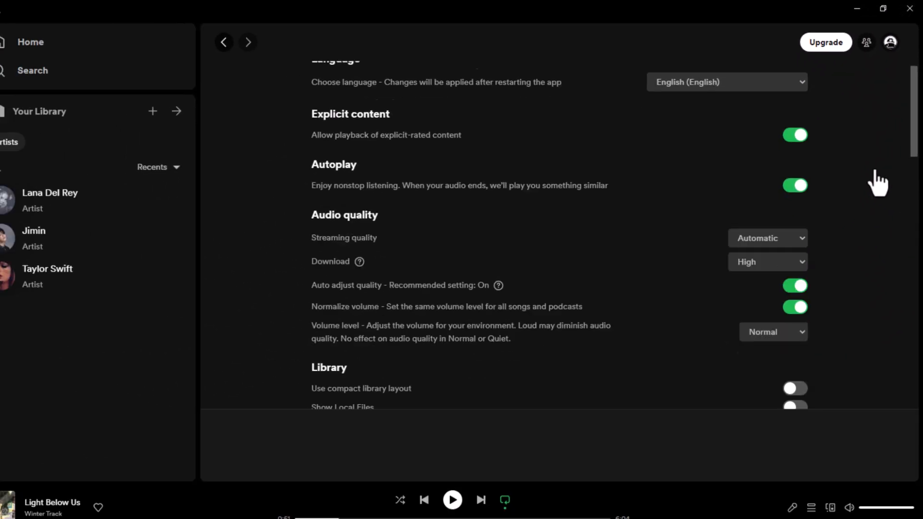
pyautogui.scroll(-3)
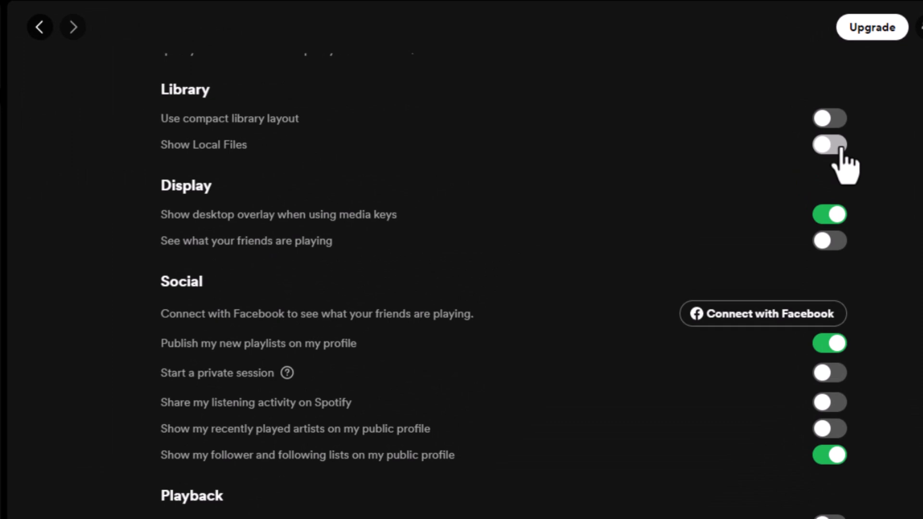
pyautogui.click(828, 144)
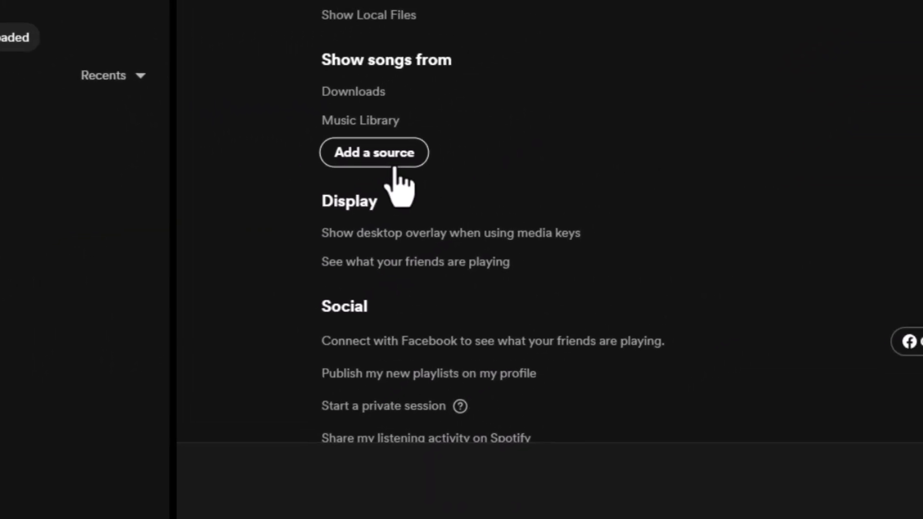
# - Add the Today Render desktop folder as a song source via Browse For Folder
pyautogui.click(374, 153)
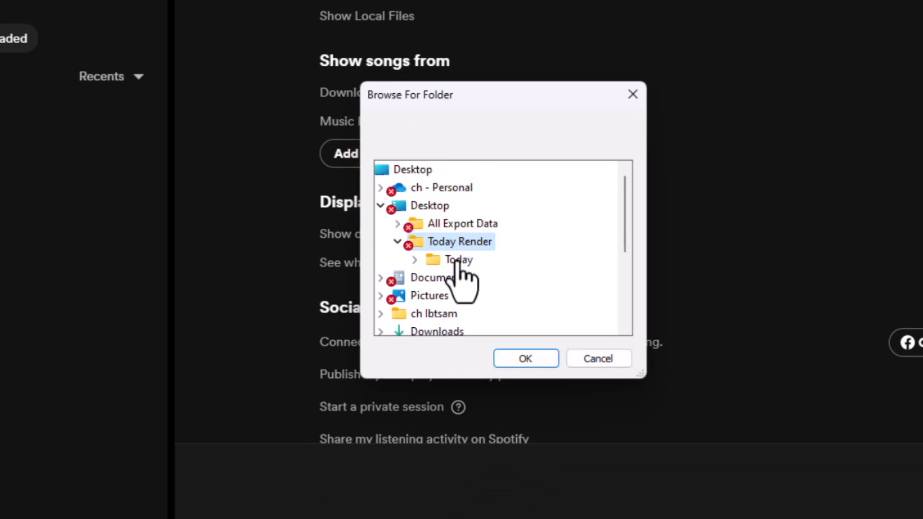
pyautogui.click(525, 359)
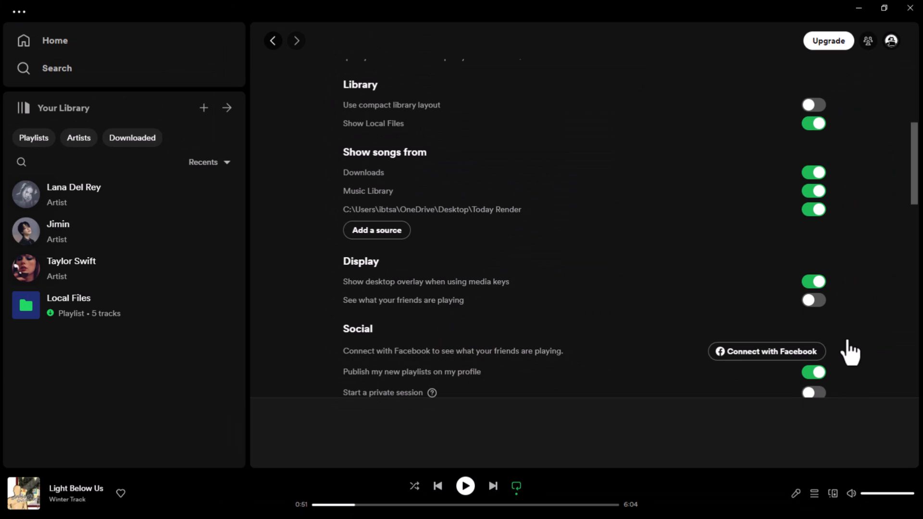